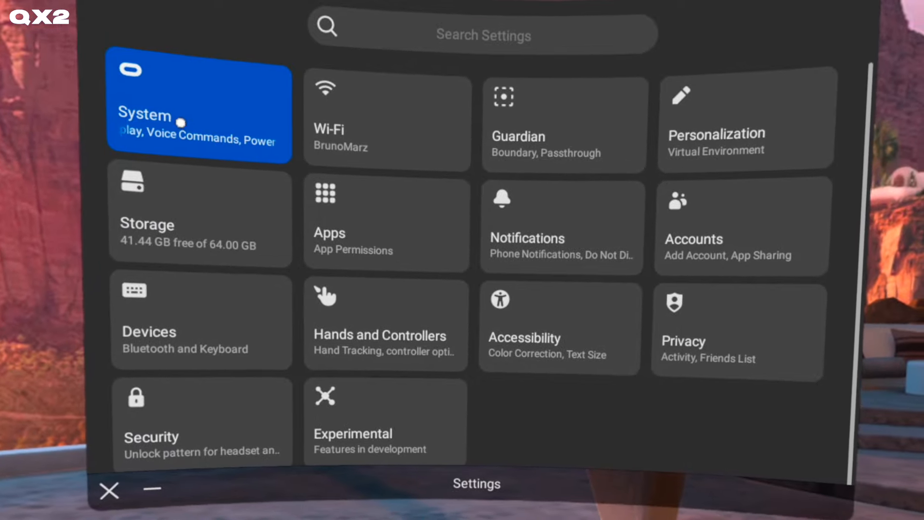
Step: Enter the System section of the headset Settings
left_click(199, 111)
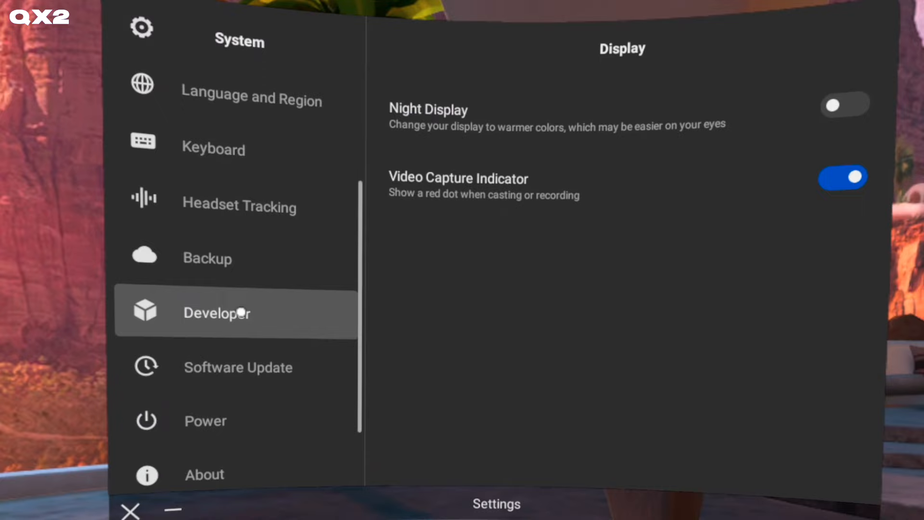
left_click(238, 367)
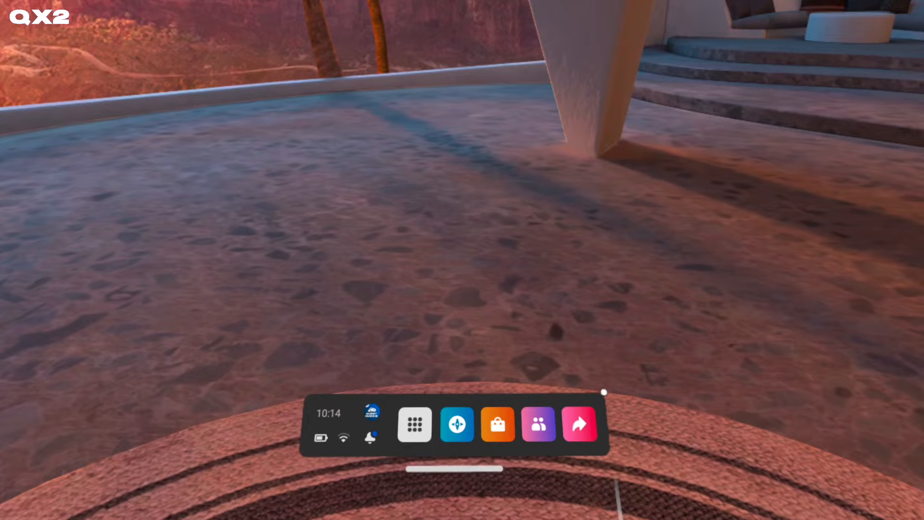
Step: Leave Settings and show the home toolbar with time and Wi-Fi status
left_click(327, 424)
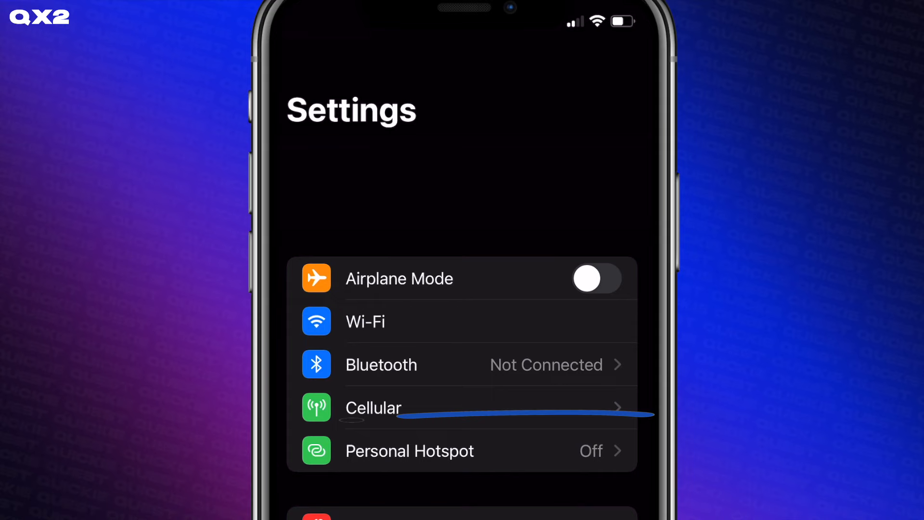
Step: Go to the iPhone's Personal Hotspot options to share its connection
left_click(409, 451)
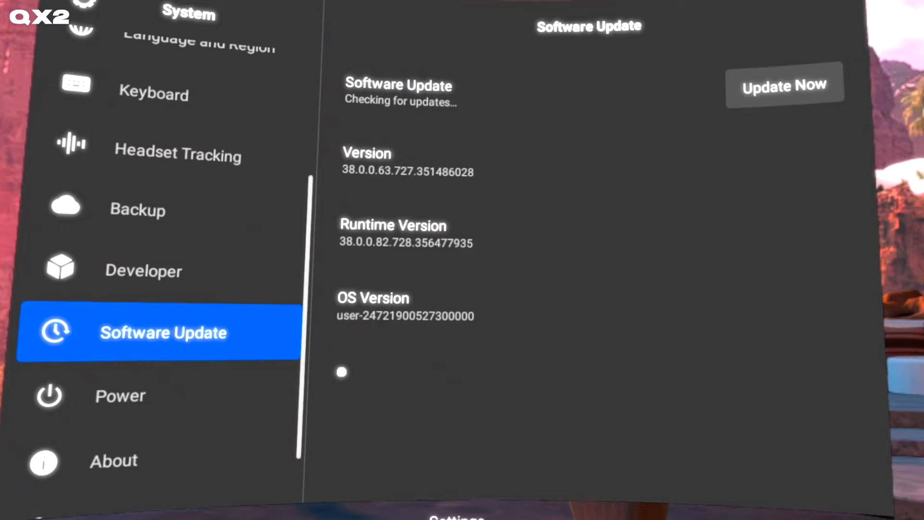
Step: Request the available system update with Update Now and confirm Install Now
left_click(784, 86)
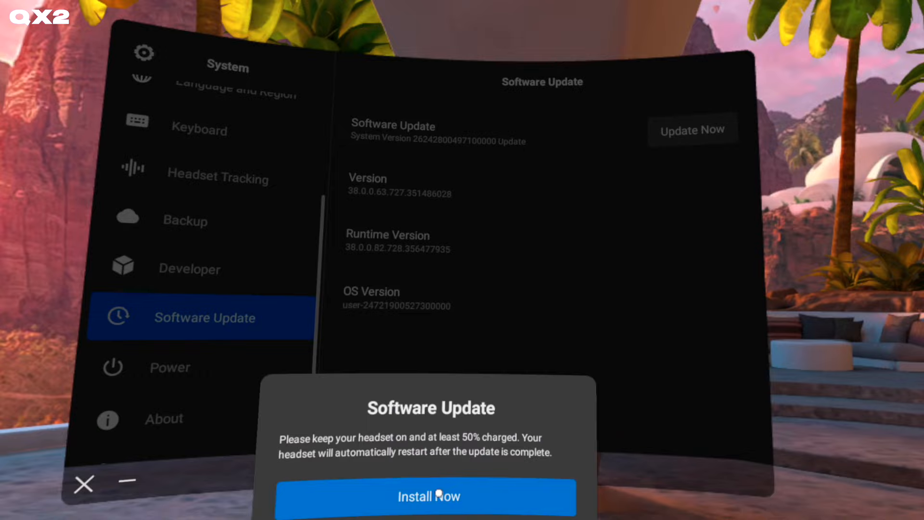
left_click(429, 497)
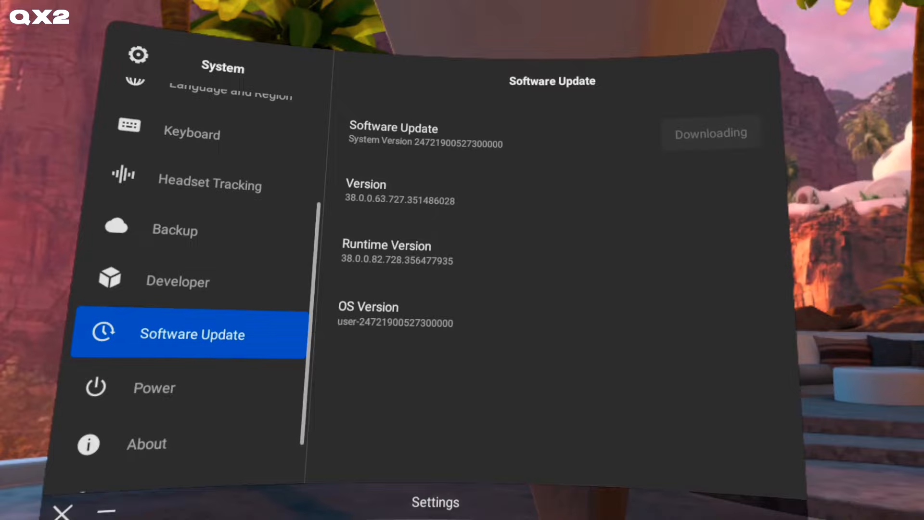